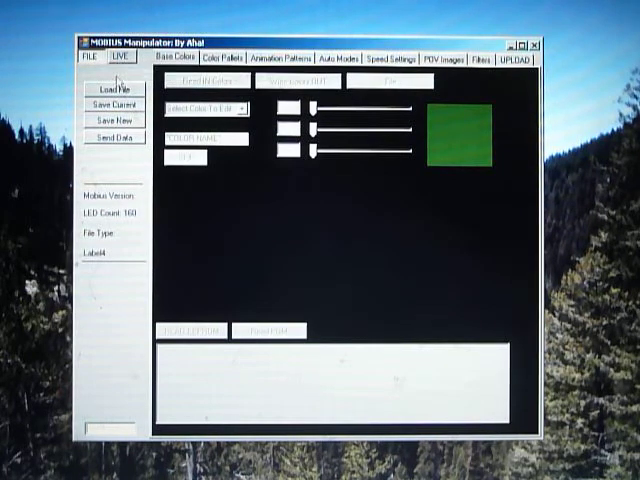
Connect the software to the LED hoop from the UNIT section
click(118, 56)
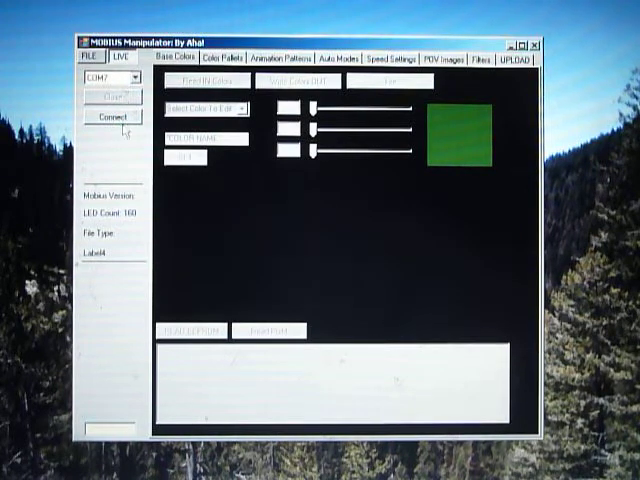
click(122, 120)
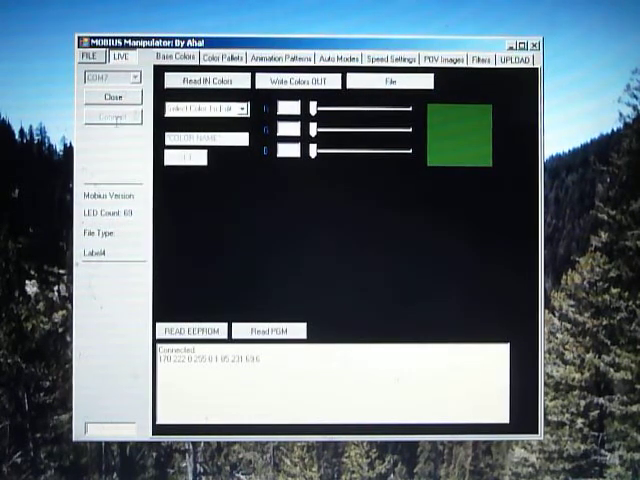
click(340, 58)
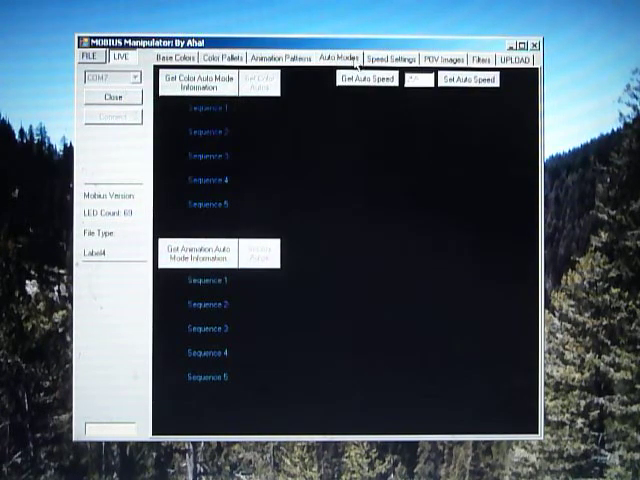
click(398, 58)
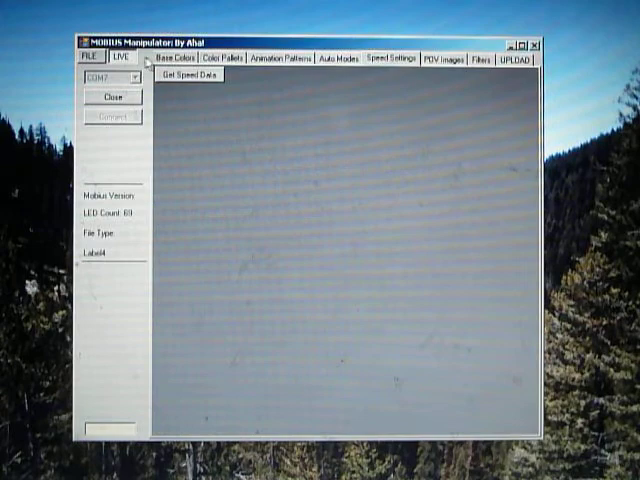
click(176, 58)
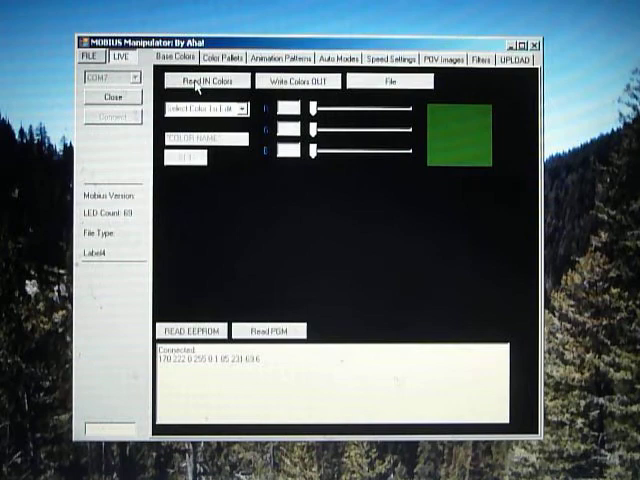
Read the hoop's BASE colors into the editor as rows of swatches
click(206, 82)
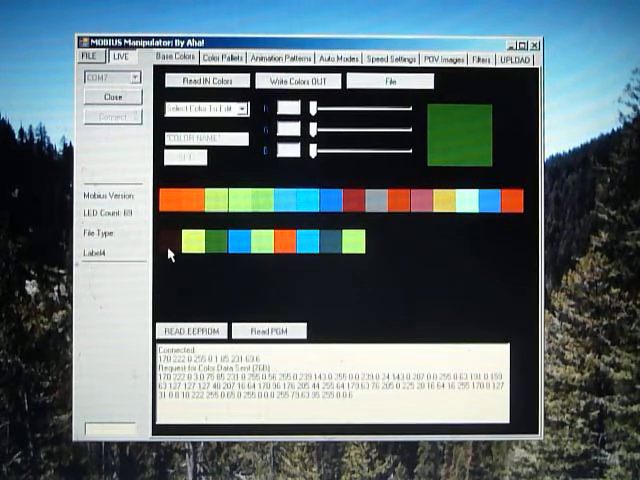
mouse_move(364, 248)
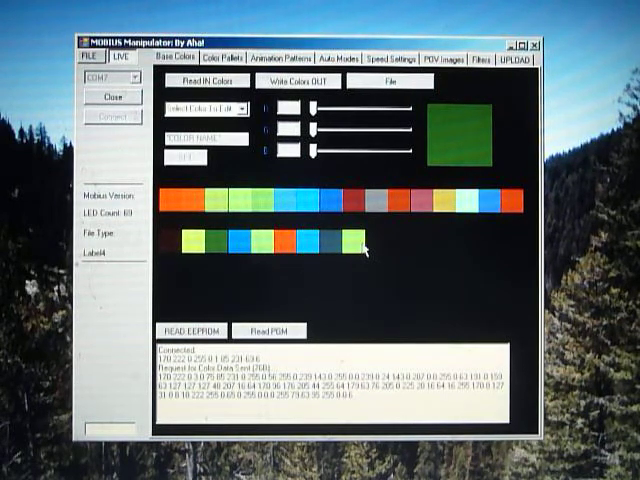
mouse_move(250, 168)
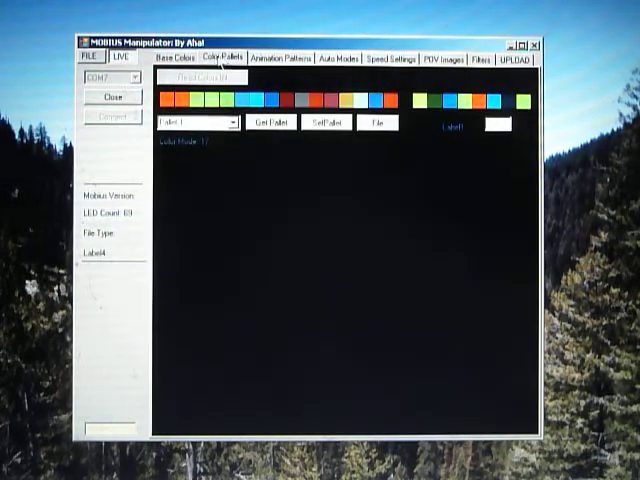
click(186, 56)
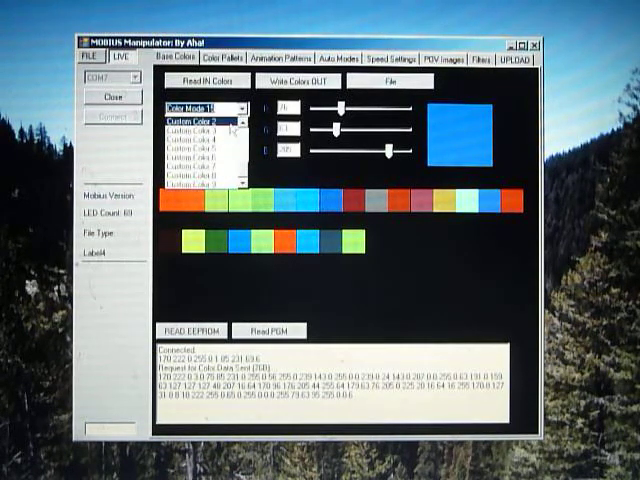
click(196, 128)
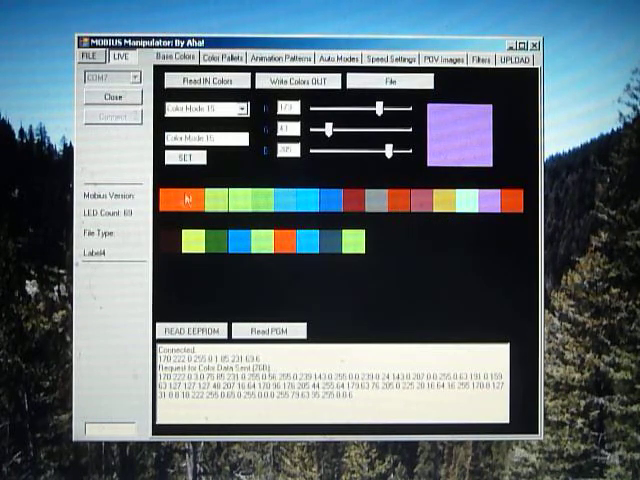
click(224, 56)
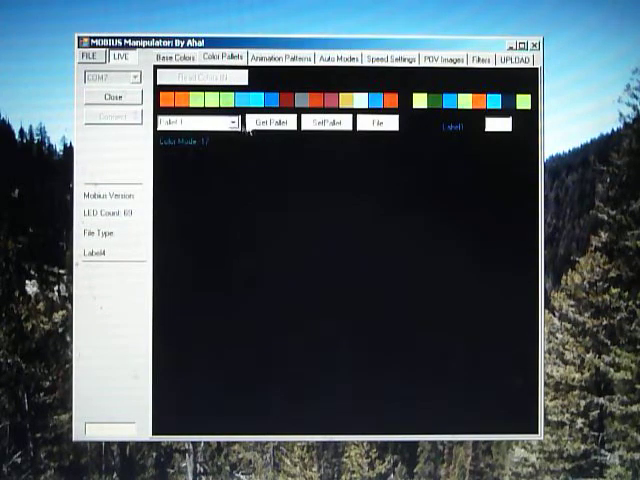
Fetch the hoop's palettes and show one of orange, green and blue swatches
click(270, 122)
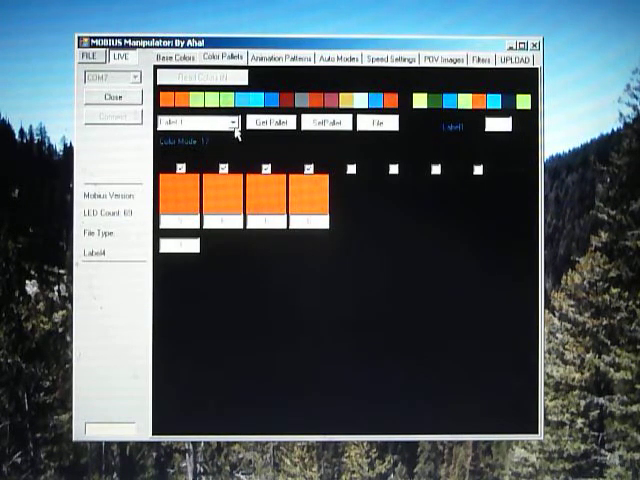
click(230, 120)
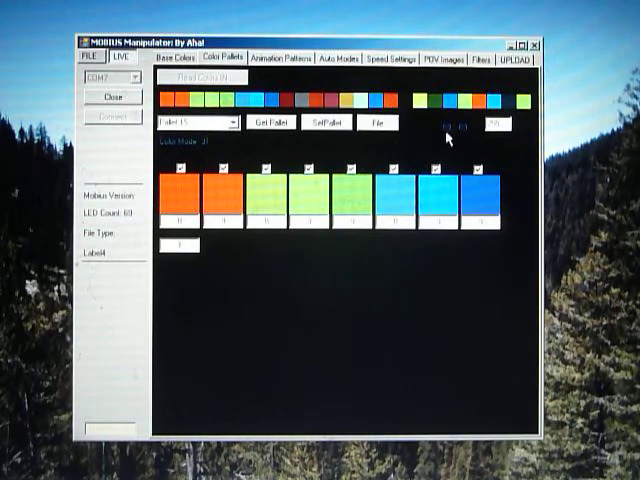
mouse_move(176, 296)
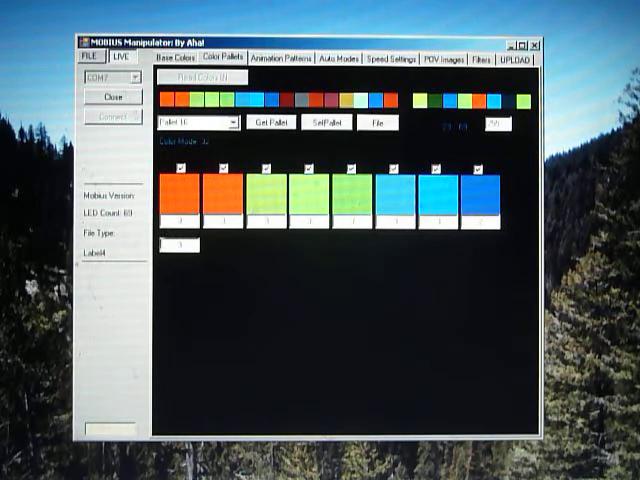
mouse_move(448, 148)
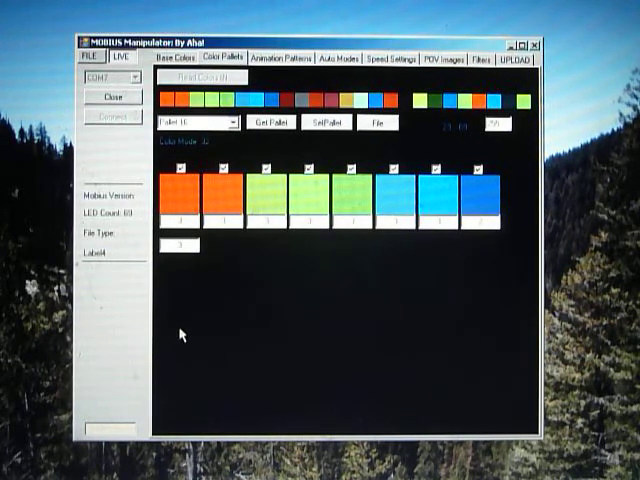
mouse_move(250, 342)
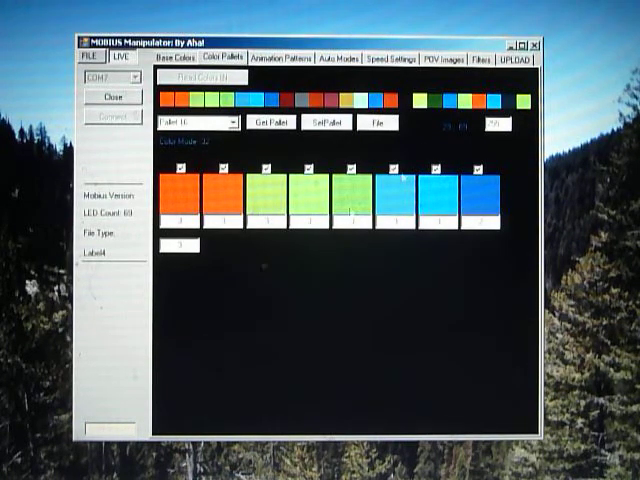
mouse_move(290, 304)
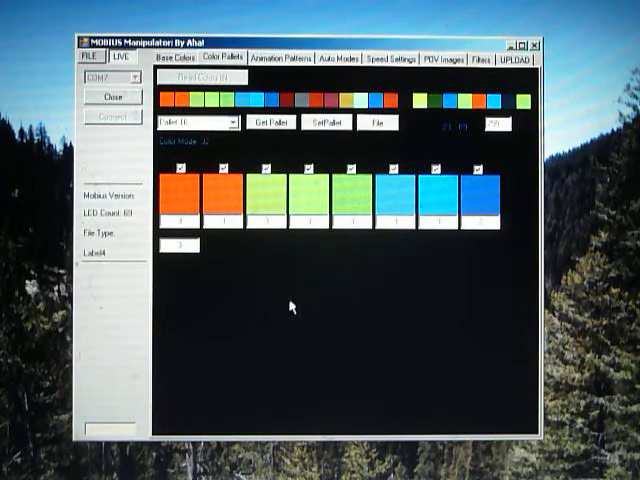
mouse_move(280, 264)
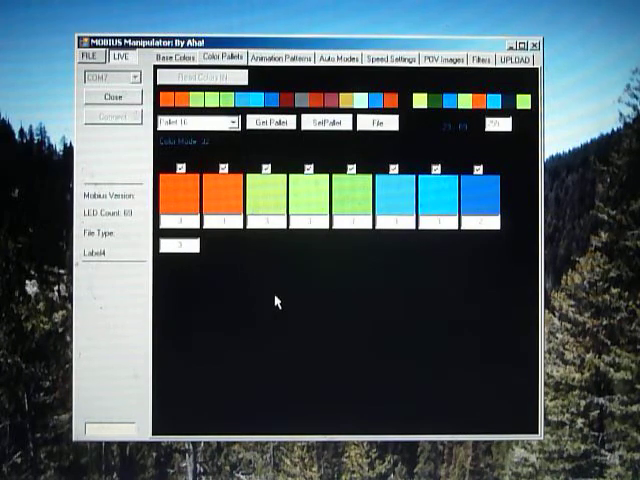
mouse_move(322, 292)
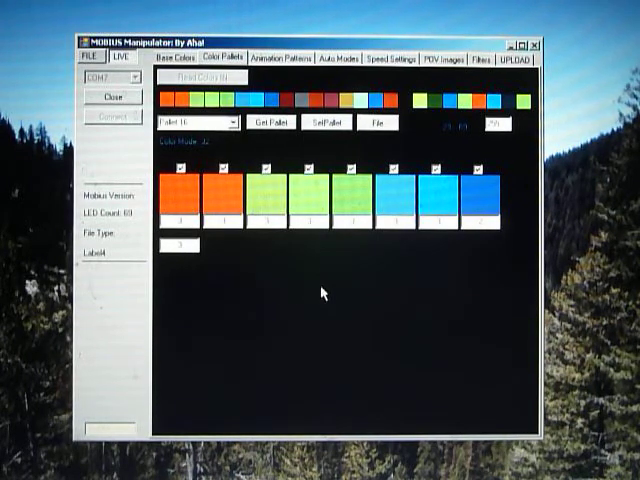
mouse_move(336, 296)
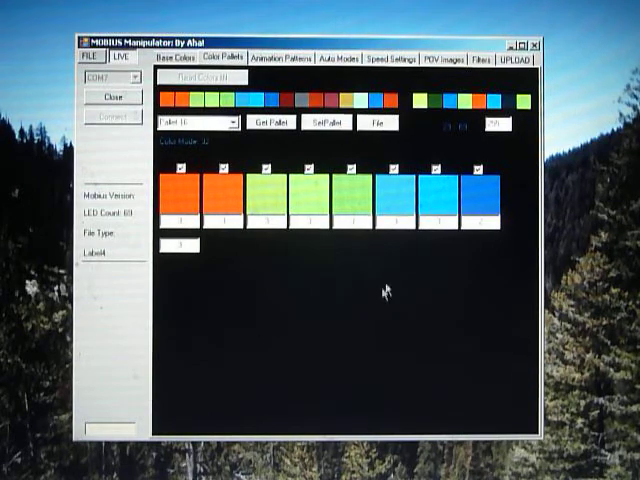
mouse_move(378, 312)
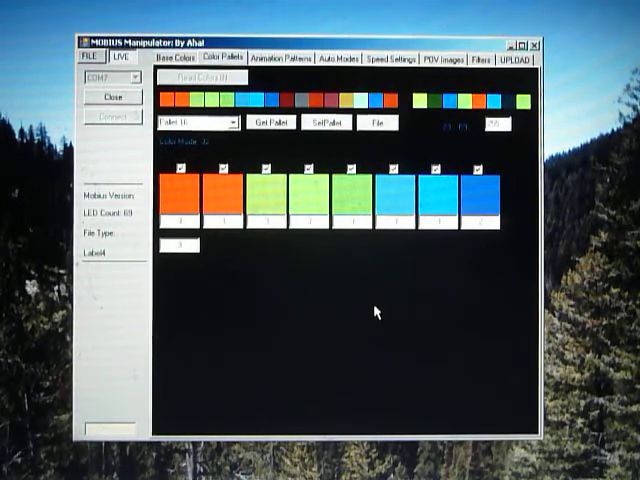
mouse_move(378, 322)
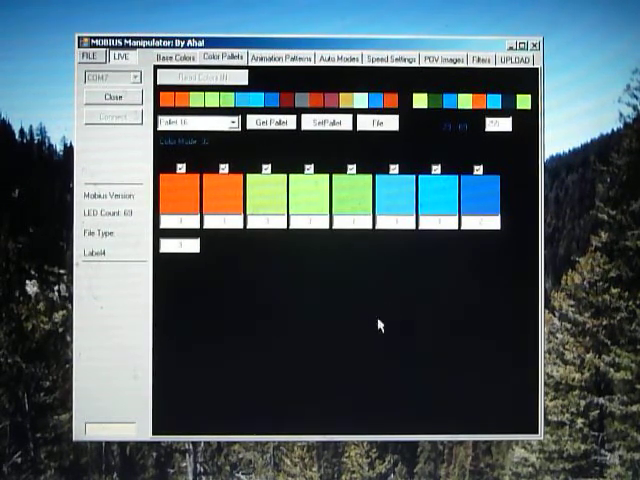
mouse_move(344, 320)
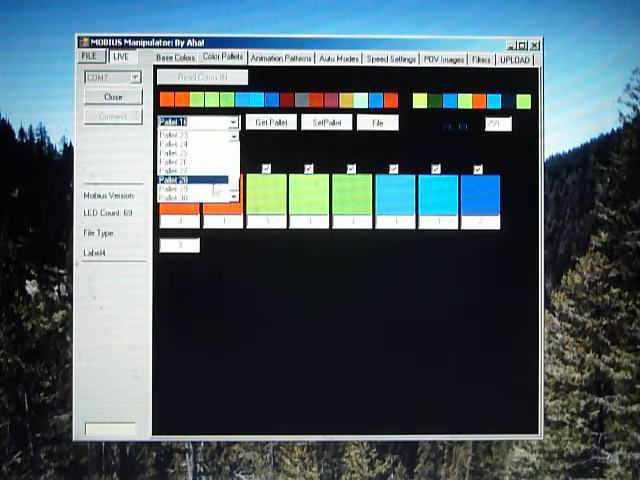
View a blue-and-orange palette, then move to the Animation Patterns section
click(184, 204)
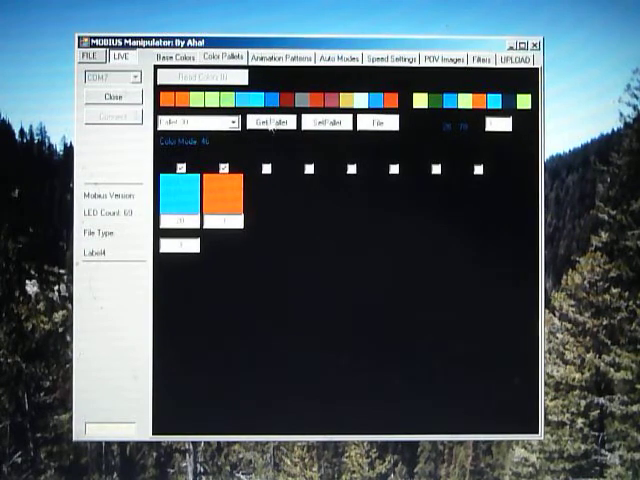
click(224, 120)
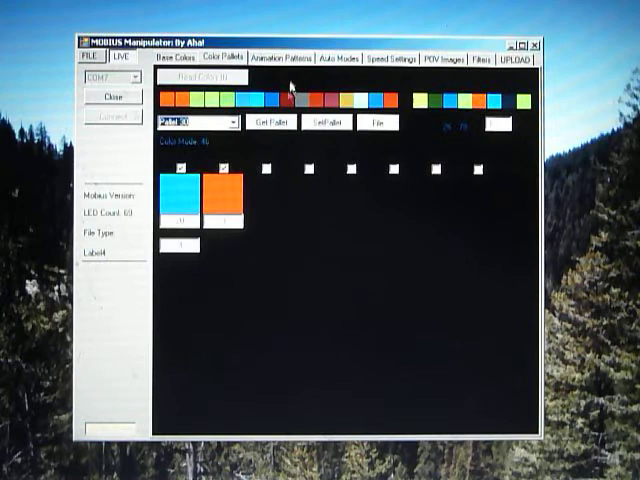
click(276, 56)
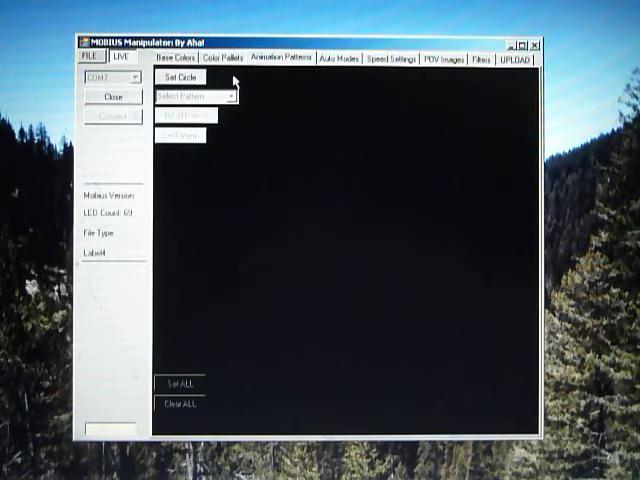
Show the hoop's LED ring and load a stored blue-and-white animation pattern
click(182, 76)
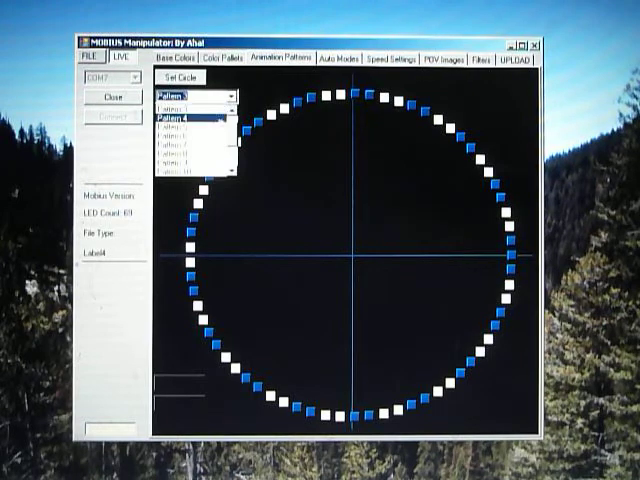
click(190, 128)
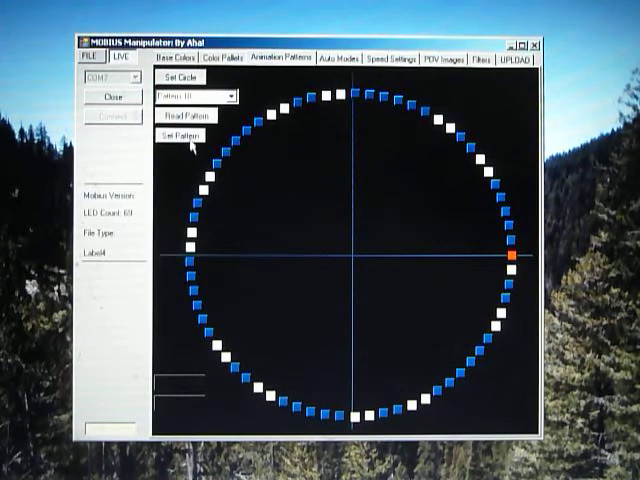
mouse_move(332, 262)
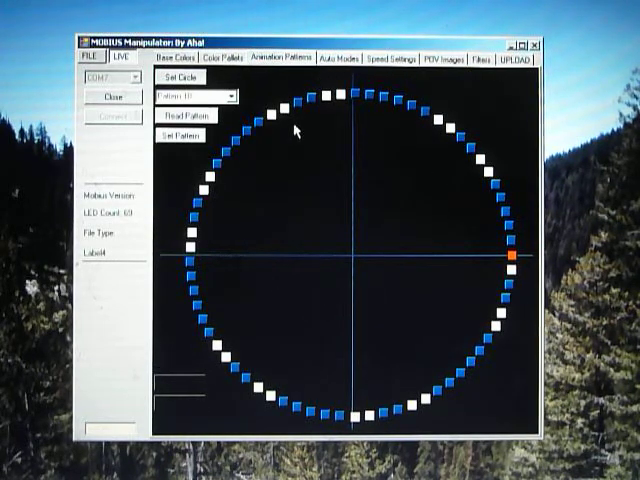
Revisit the color palettes briefly, then move to the Auto Modes section
click(208, 56)
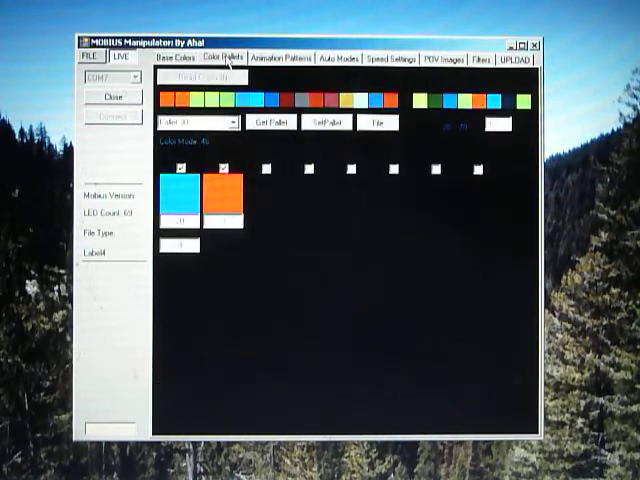
click(232, 122)
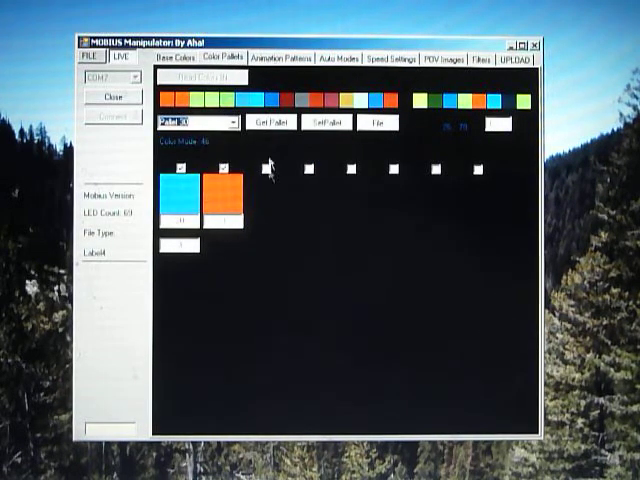
click(282, 56)
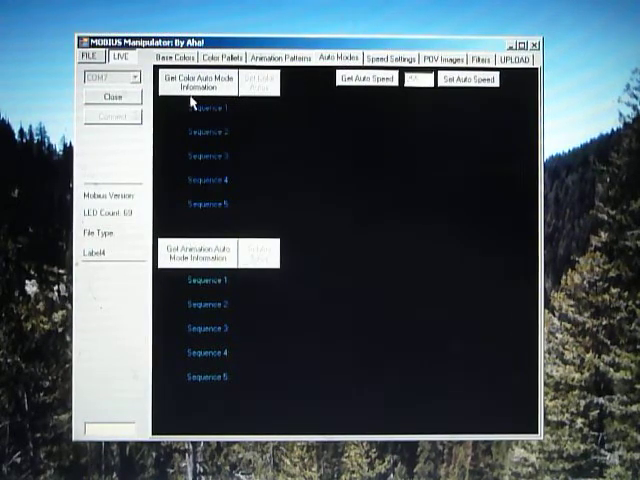
Load the color and animation auto mode sequences 1-5 from the hoop
click(196, 80)
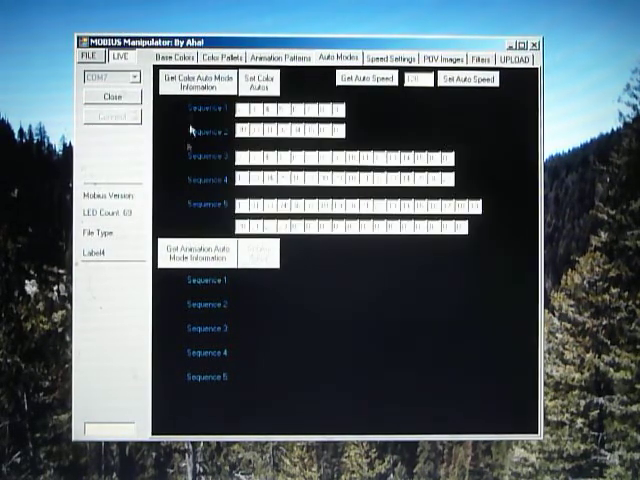
click(200, 252)
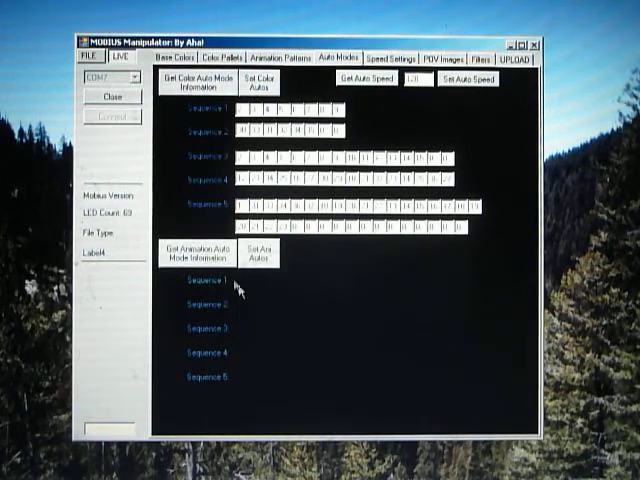
click(196, 252)
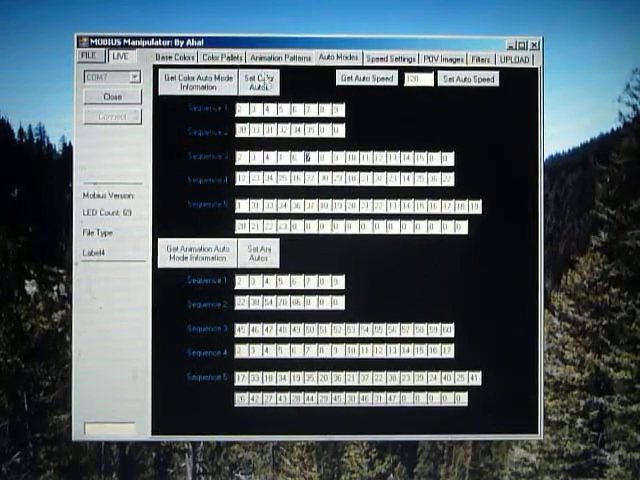
Browse the palettes and base colors, then move to the Speed Settings section
click(204, 56)
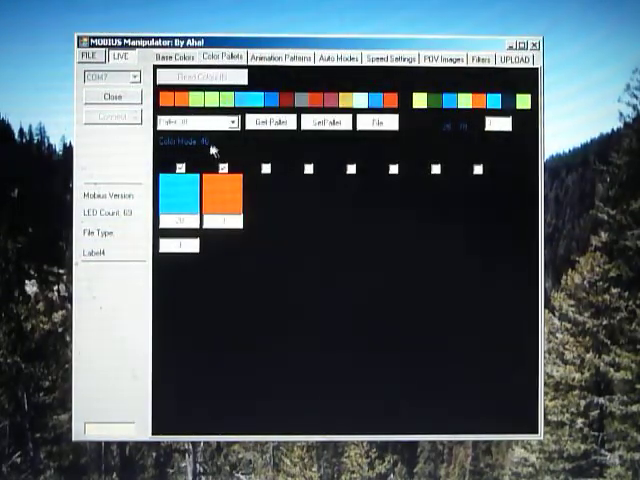
click(202, 56)
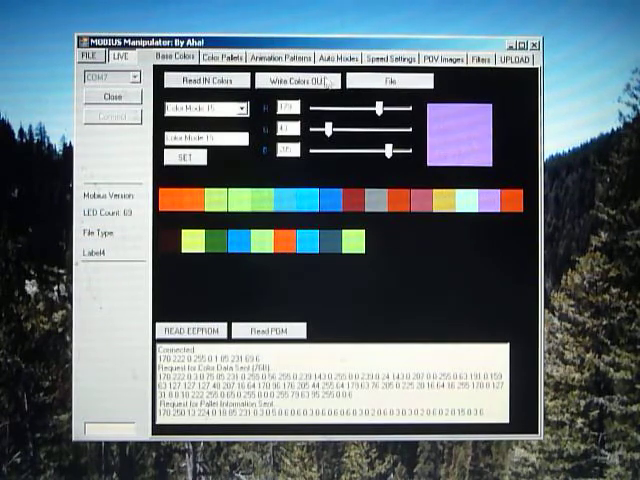
click(218, 56)
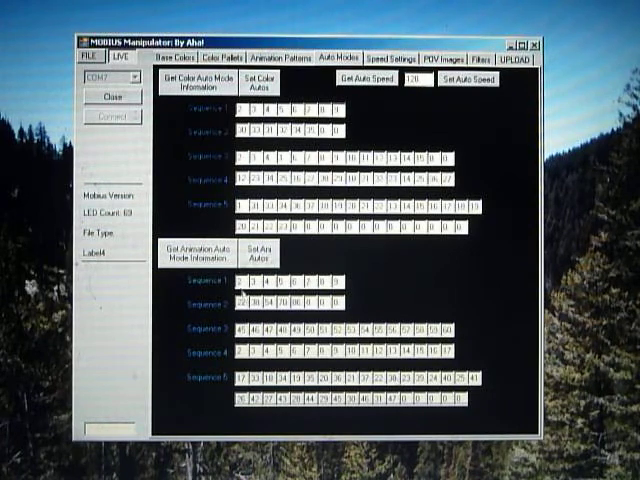
mouse_move(336, 412)
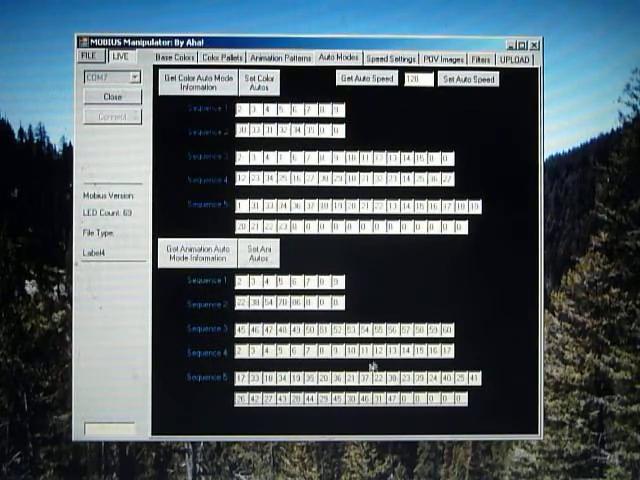
click(368, 378)
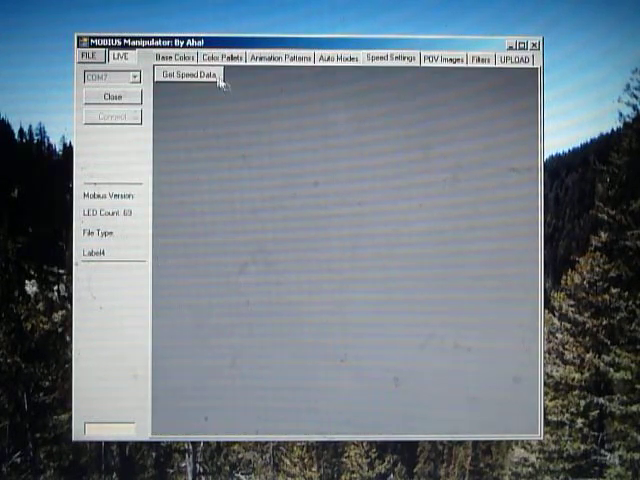
Read all five speed groups from the hoop, then return to Base Colors
click(196, 76)
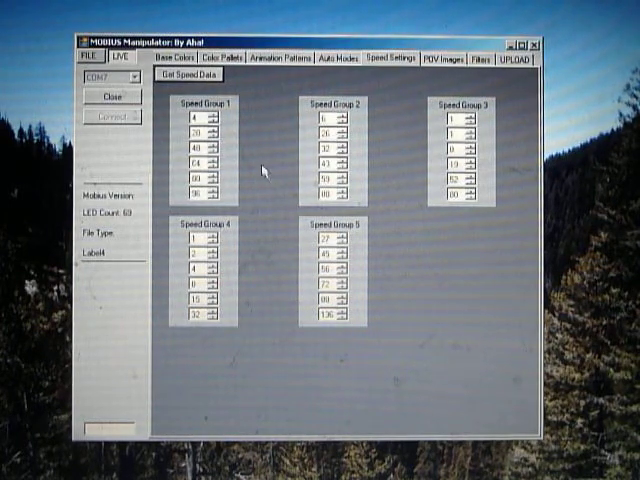
mouse_move(244, 150)
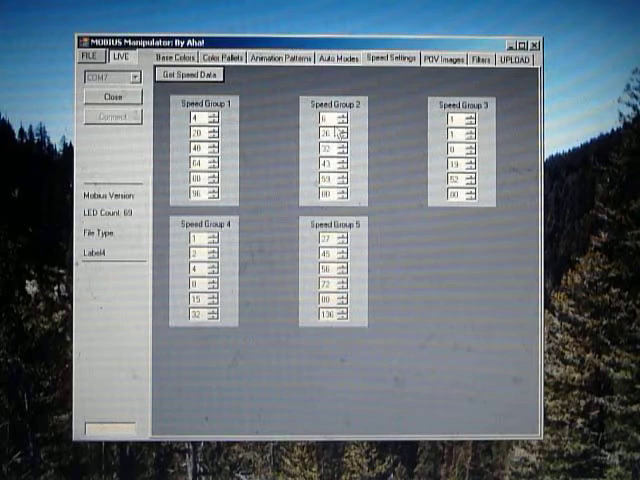
mouse_move(360, 144)
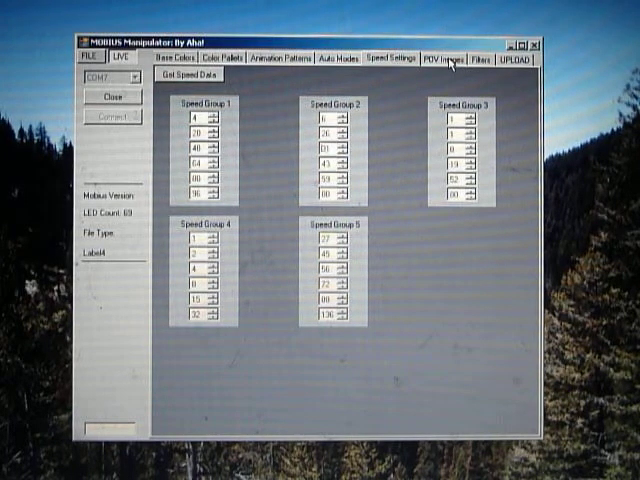
click(456, 62)
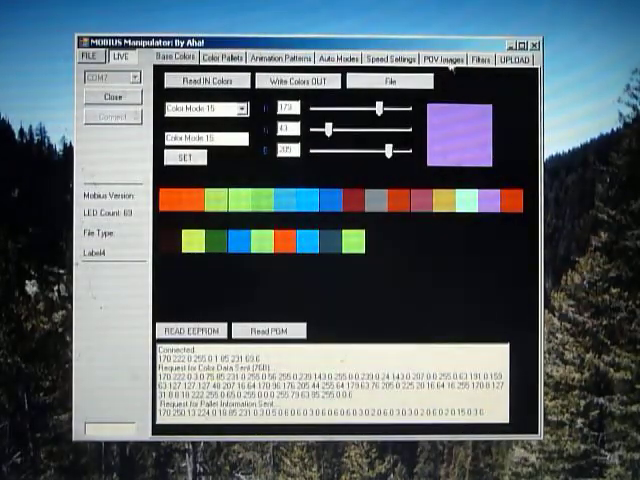
click(284, 58)
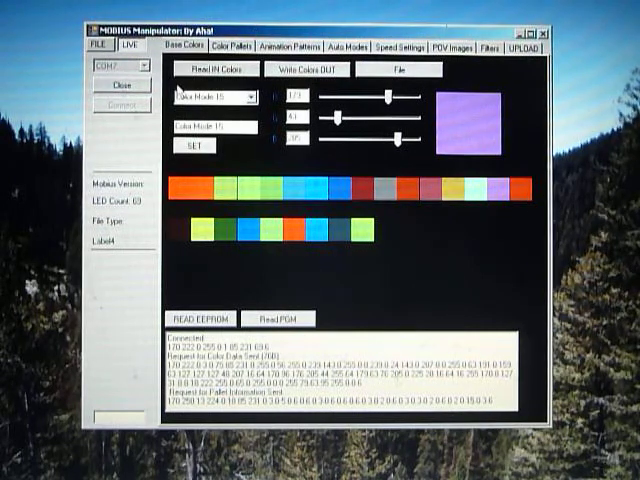
mouse_move(420, 276)
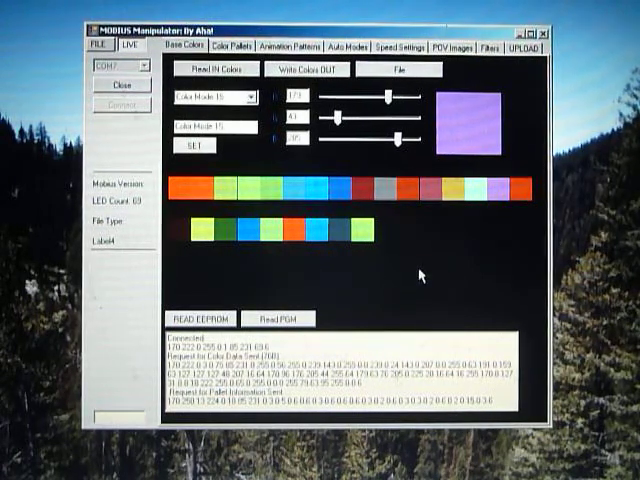